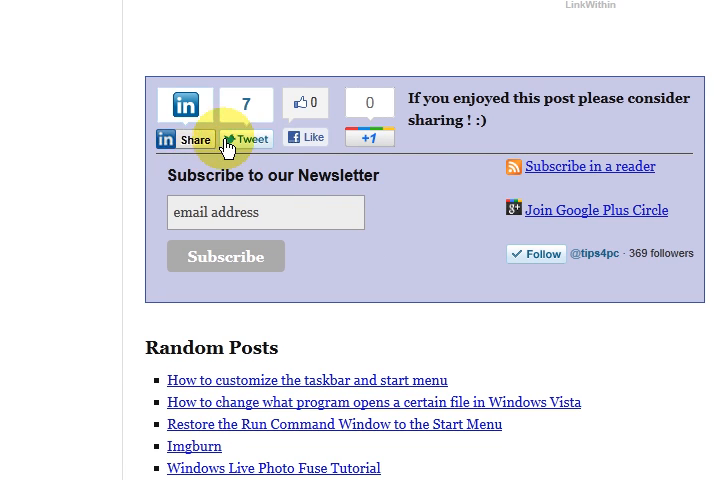
mouse_move(447, 165)
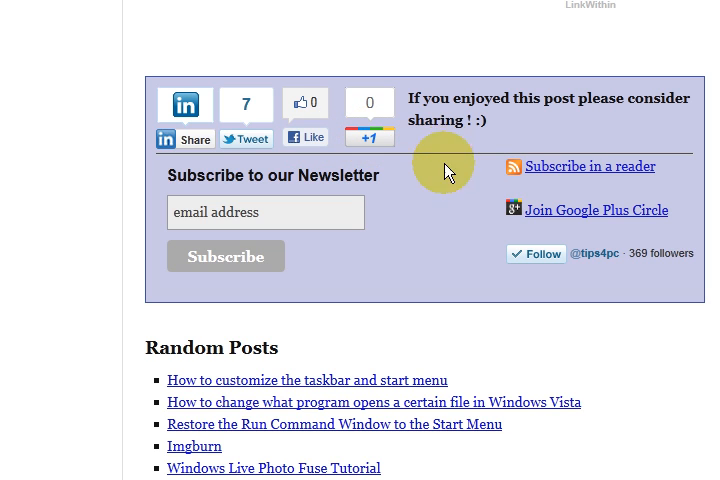
mouse_move(418, 210)
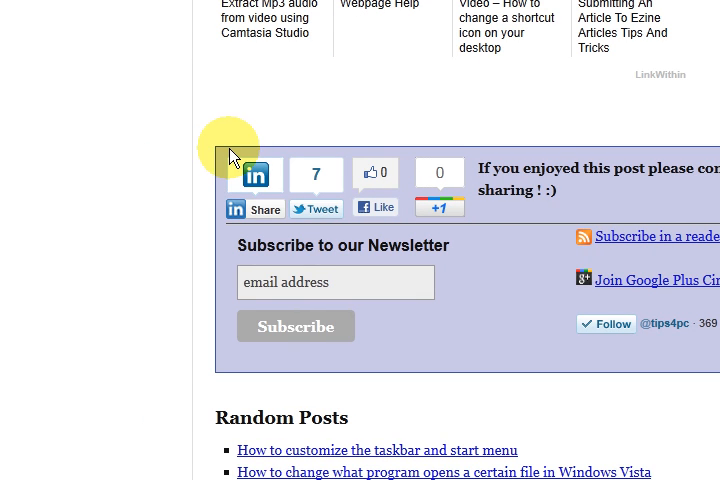
mouse_move(288, 167)
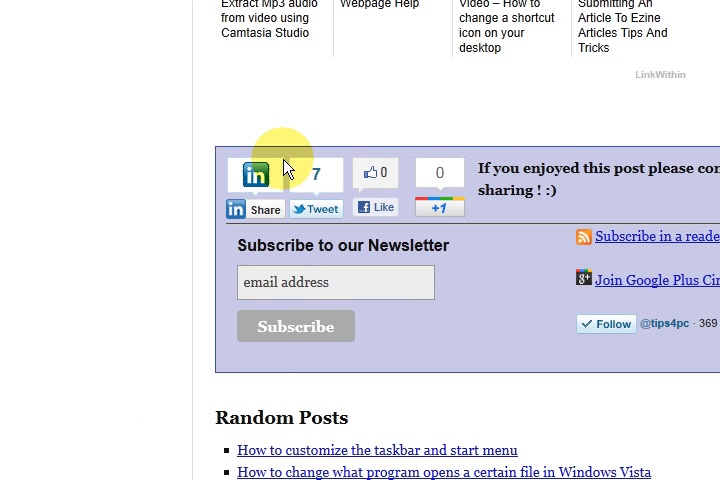
- Review the Socialize Display page's Inline Buttons and 'Call To Action' Box settings, highlighting the Socialize title
scroll(left, 3)
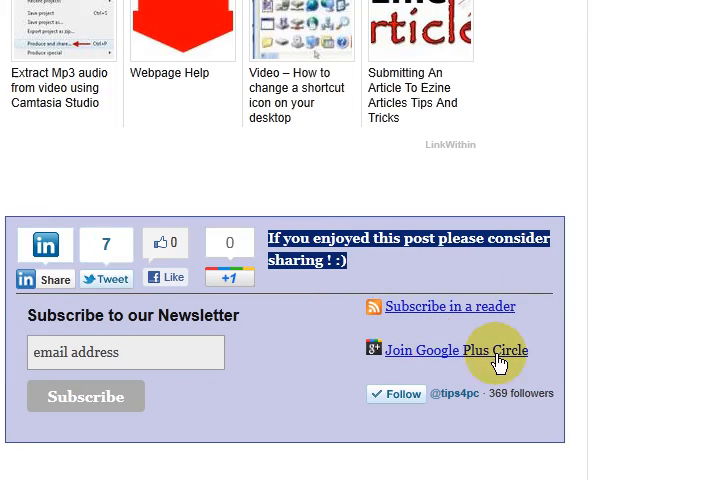
mouse_move(443, 316)
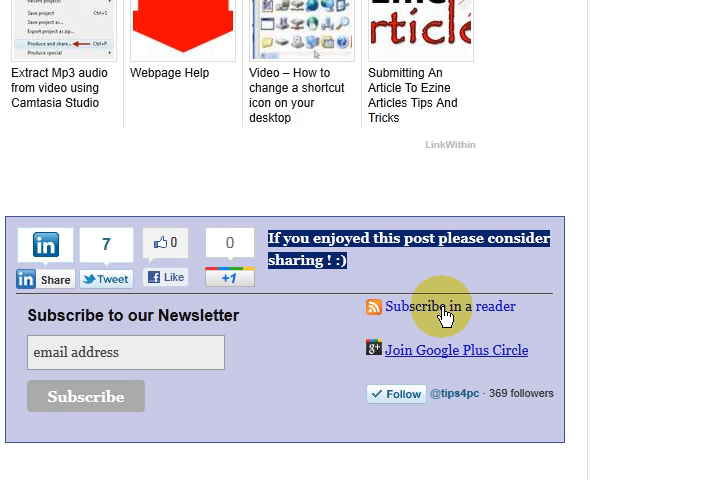
scroll(down, 3)
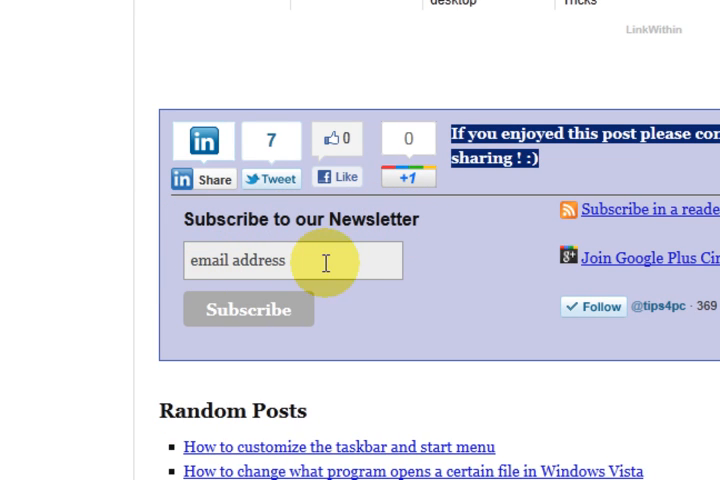
mouse_move(435, 297)
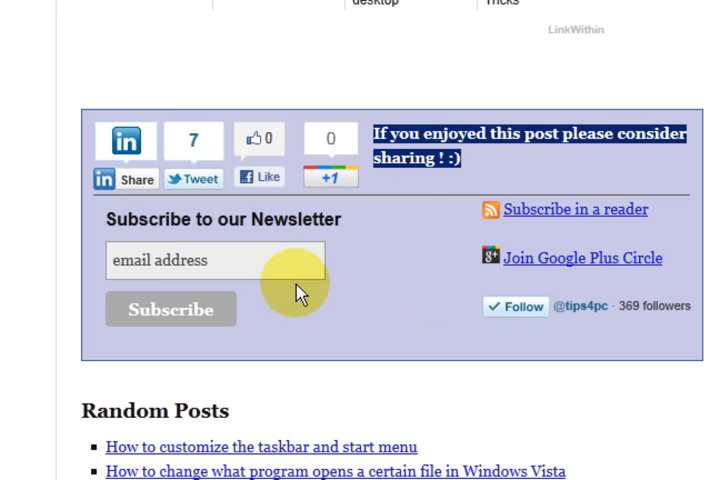
mouse_move(338, 307)
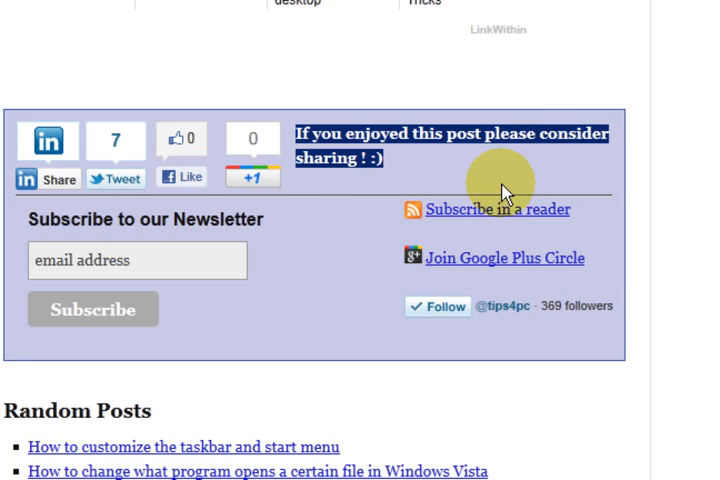
mouse_move(480, 308)
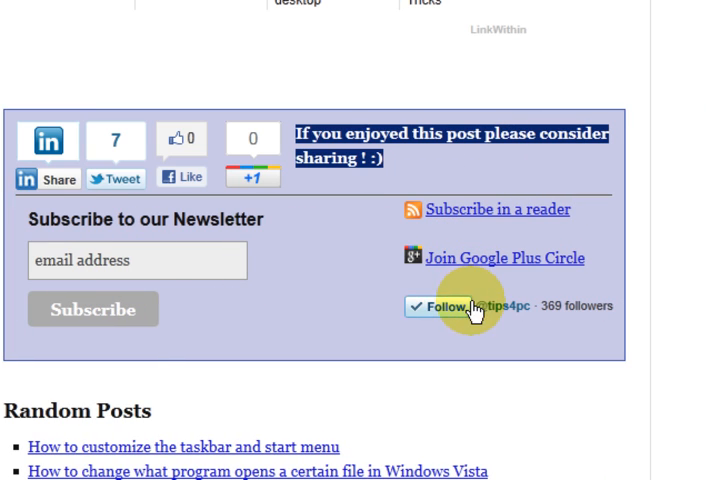
mouse_move(267, 333)
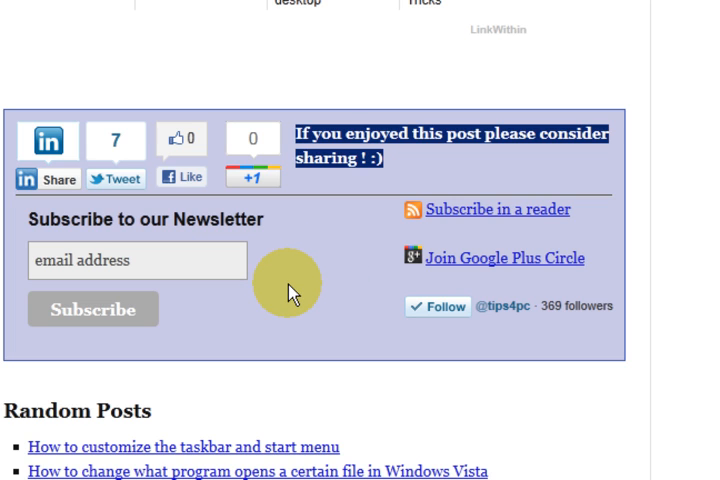
mouse_move(322, 292)
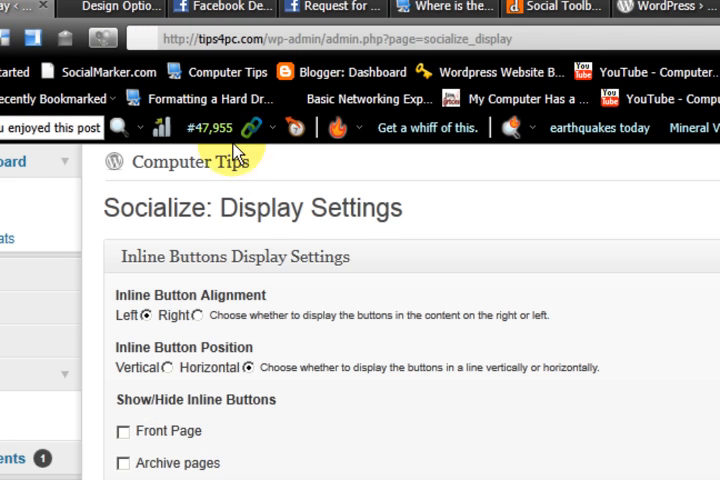
scroll(down, 3)
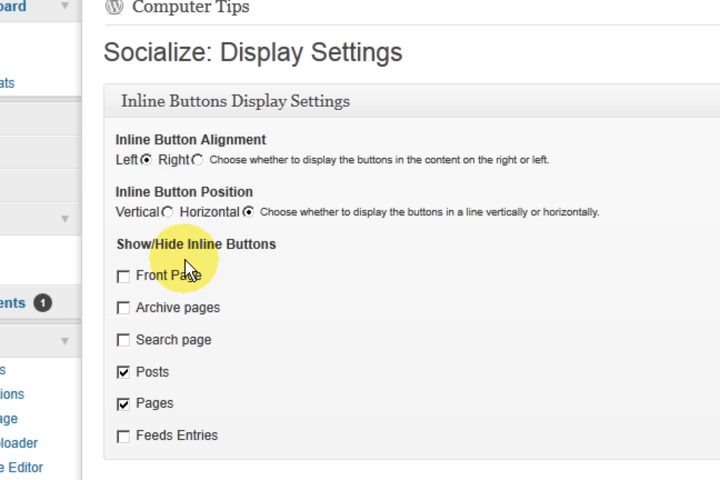
scroll(down, 3)
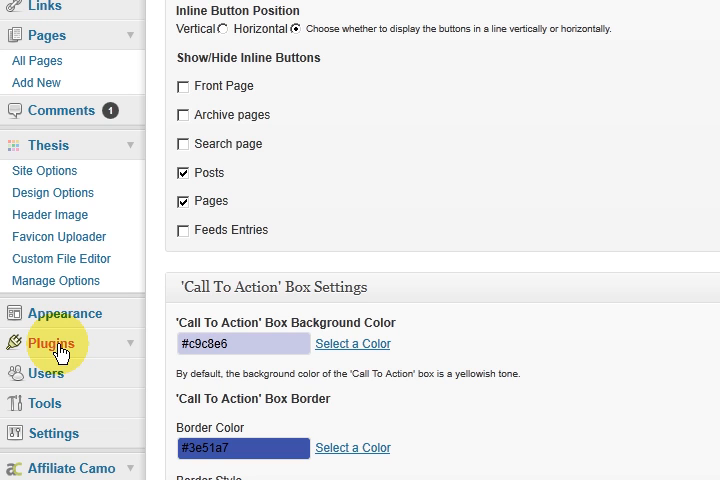
scroll(up, 3)
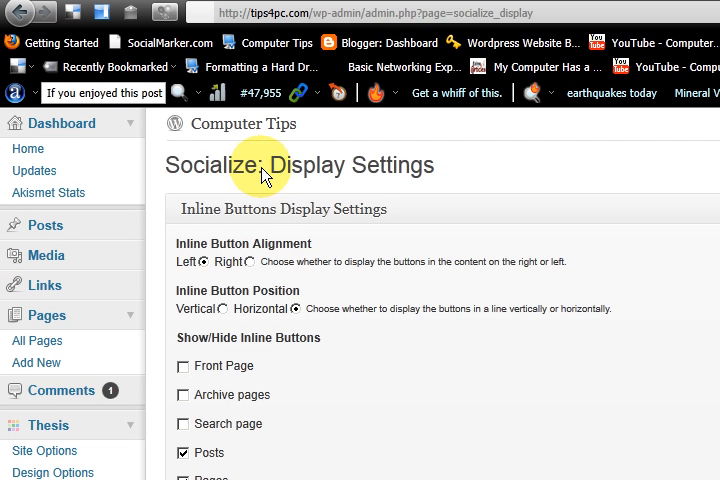
double_click(220, 166)
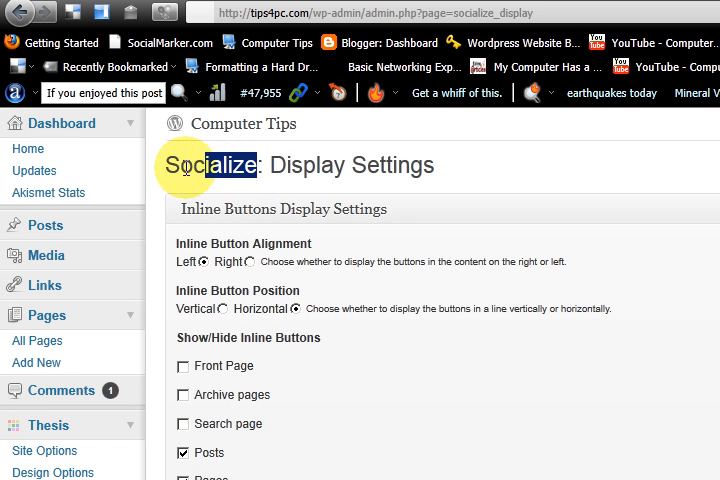
double_click(190, 165)
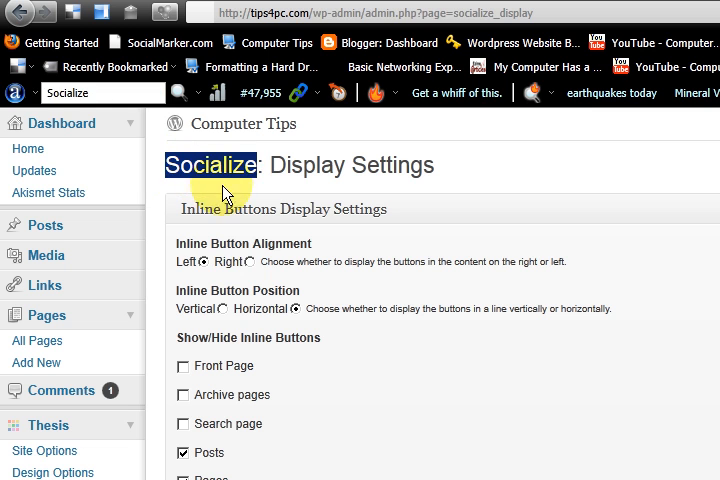
scroll(down, 3)
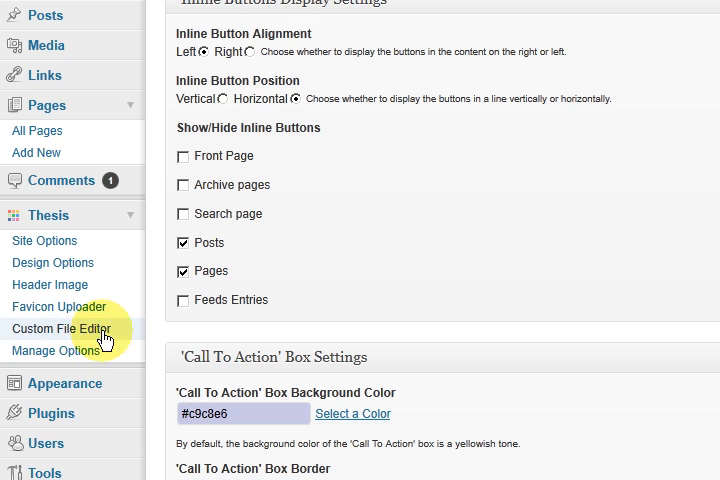
scroll(down, 3)
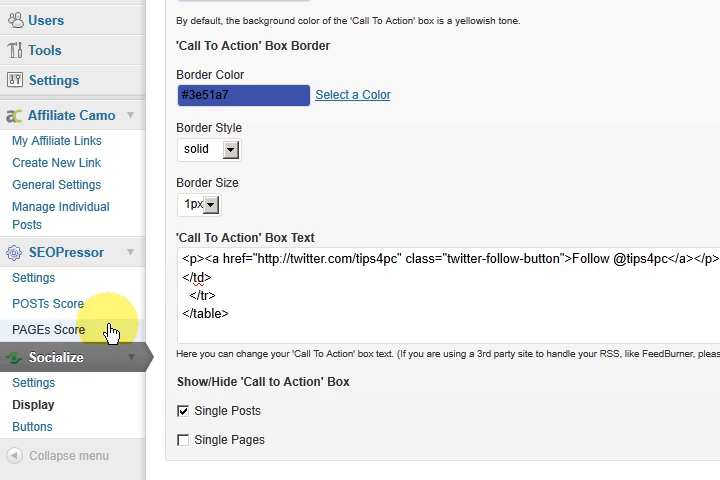
scroll(down, 3)
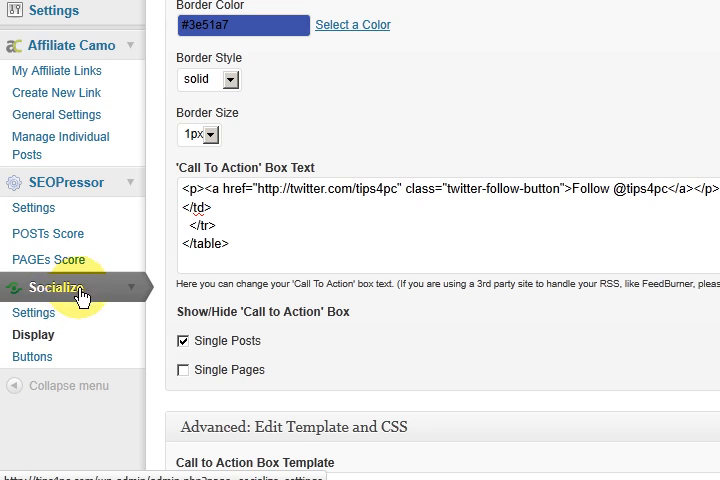
mouse_move(67, 299)
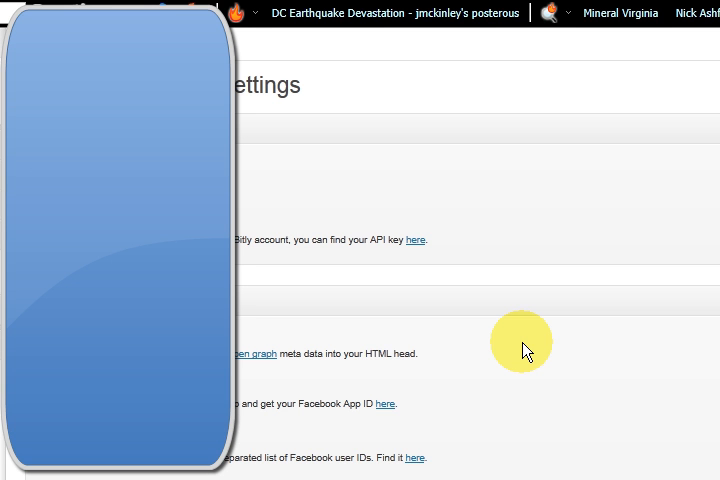
scroll(up, 3)
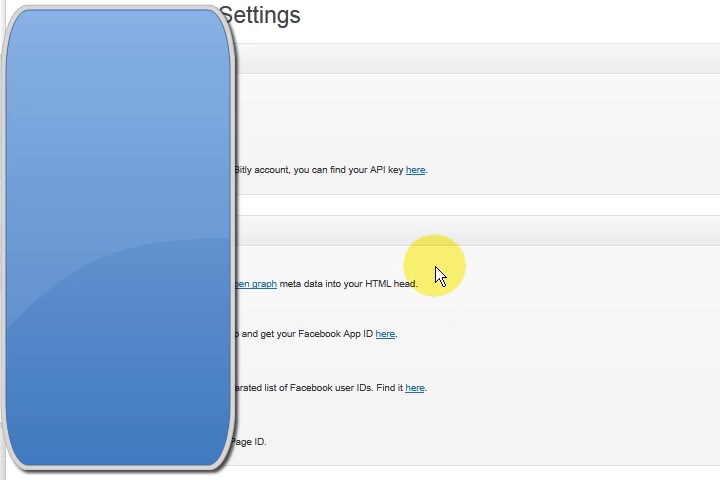
mouse_move(277, 190)
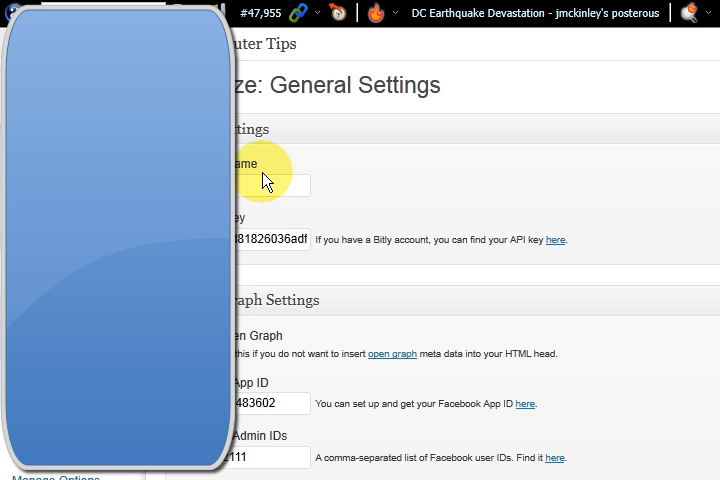
click(263, 185)
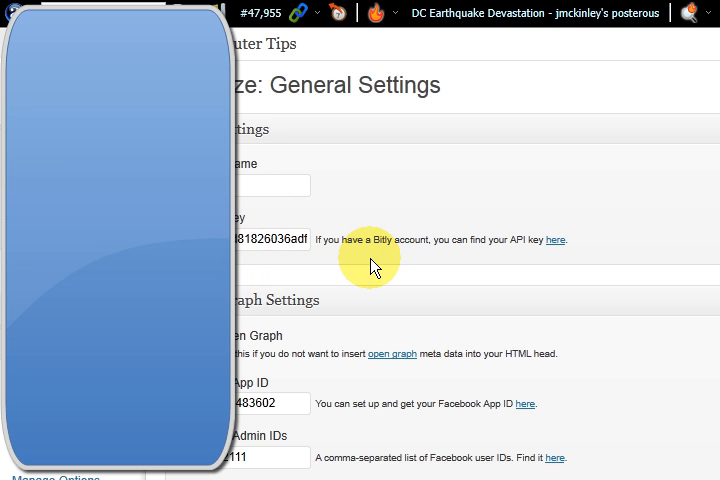
scroll(down, 3)
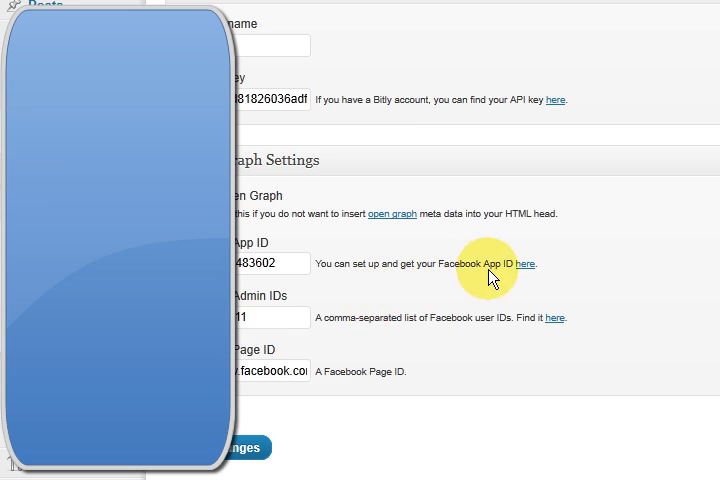
mouse_move(285, 282)
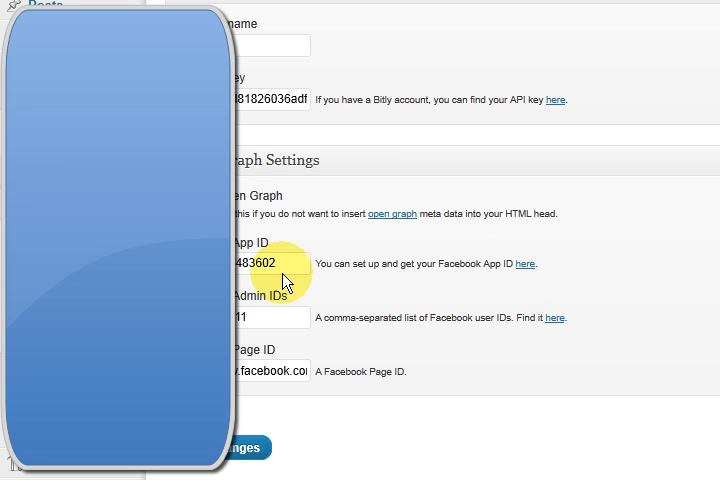
click(245, 318)
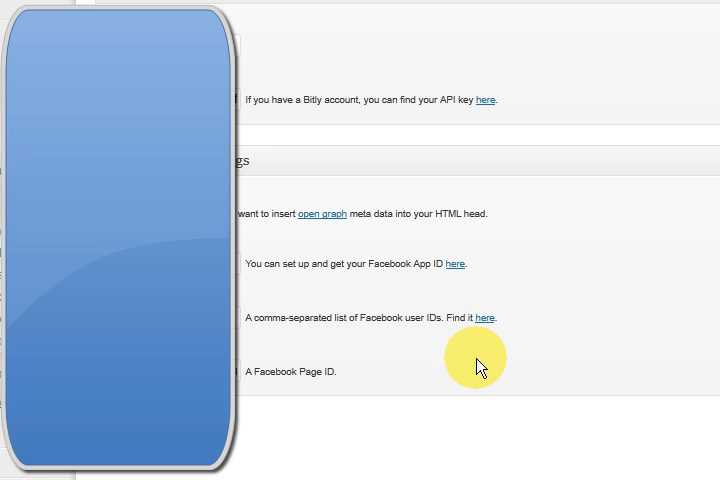
scroll(up, 3)
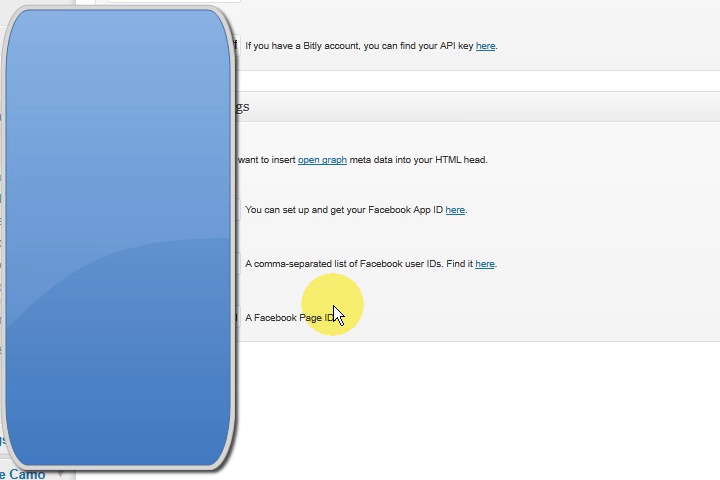
scroll(up, 3)
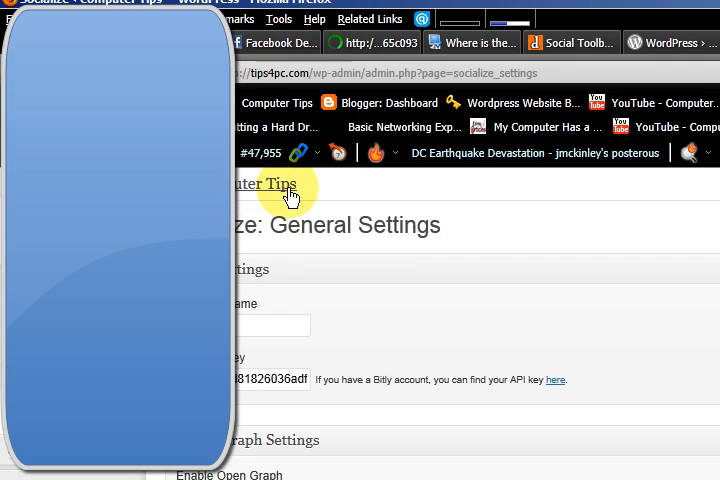
scroll(down, 3)
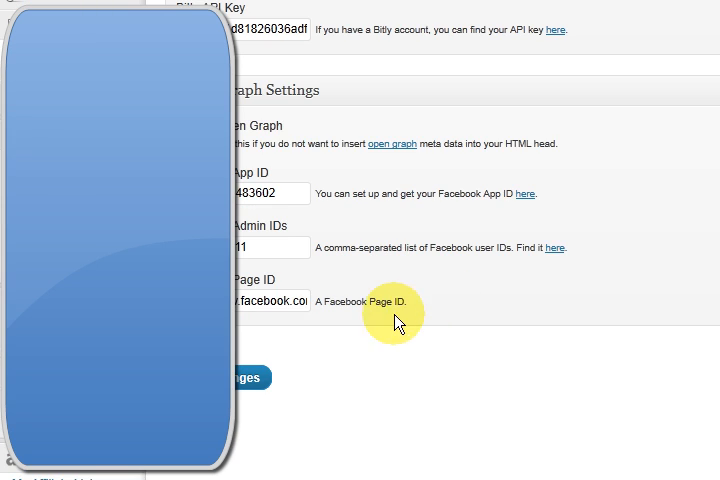
mouse_move(487, 296)
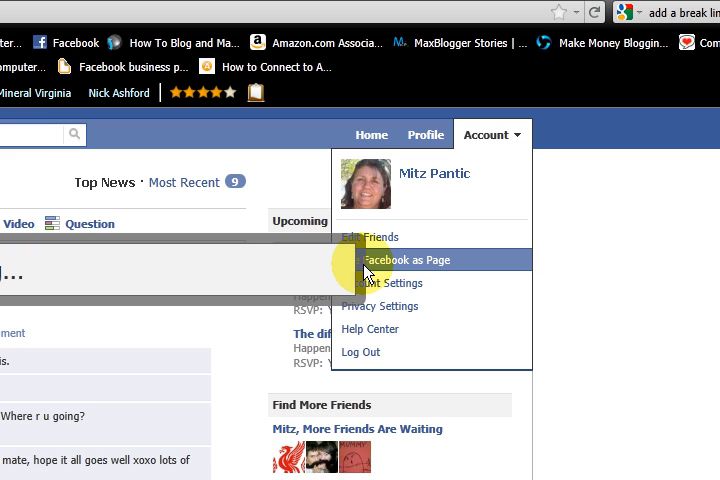
- Switch Facebook to act as the Tips4pc page from the list of pages
click(405, 260)
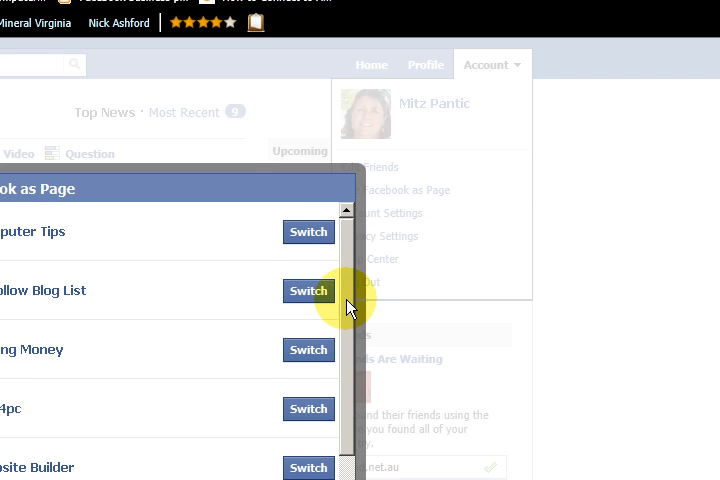
scroll(down, 3)
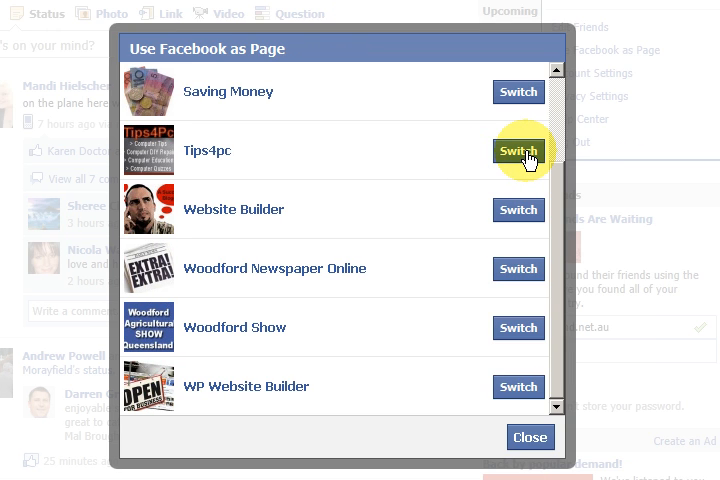
click(518, 150)
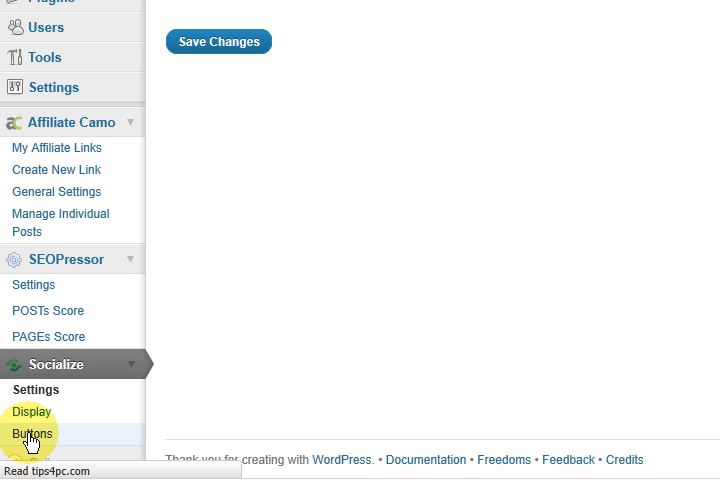
- Go to Socialize > Buttons, with LinkedIn, Twitter, Facebook and Google +1 ticked for the alert box
click(33, 434)
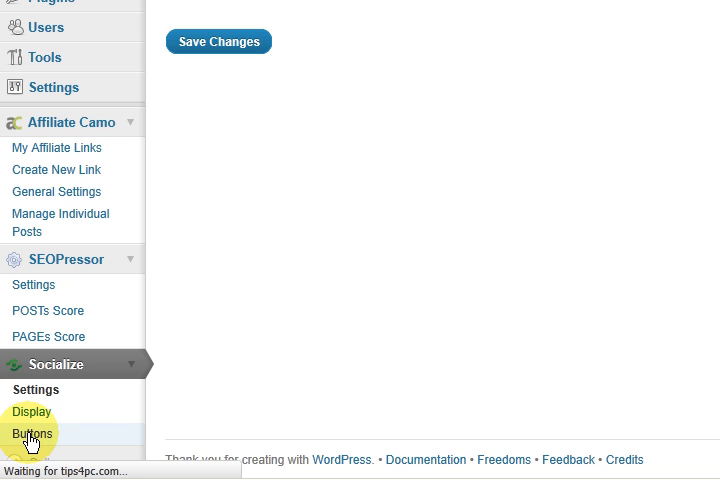
click(32, 434)
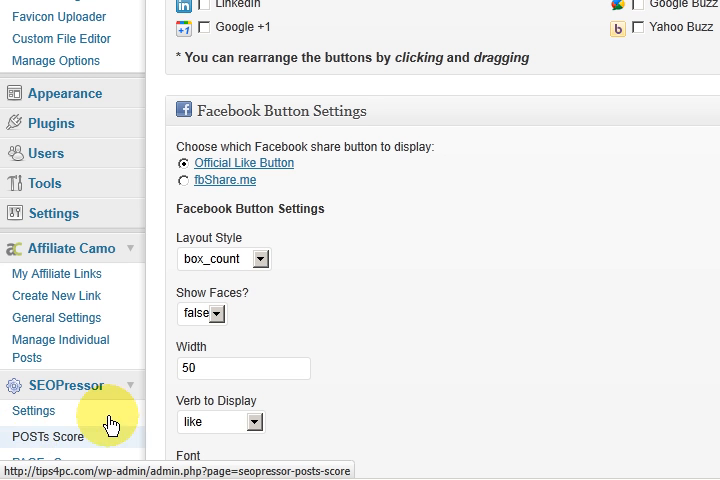
scroll(up, 3)
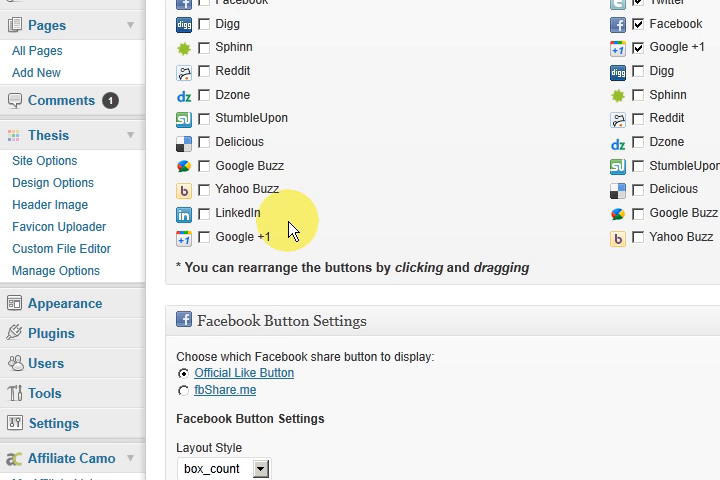
scroll(up, 3)
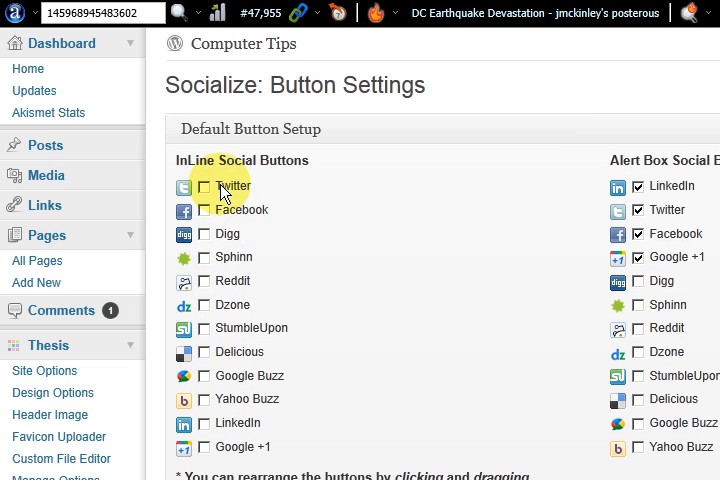
scroll(down, 3)
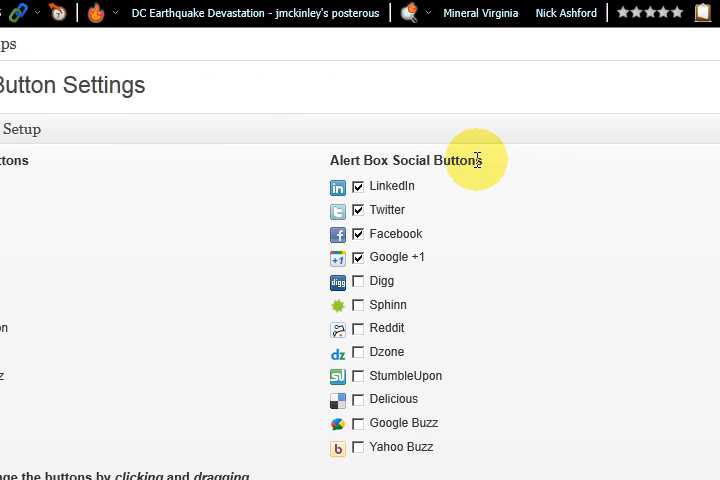
mouse_move(483, 176)
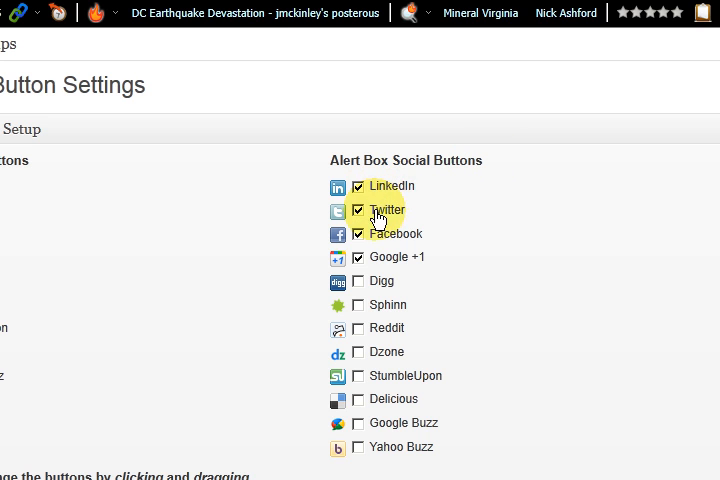
mouse_move(435, 267)
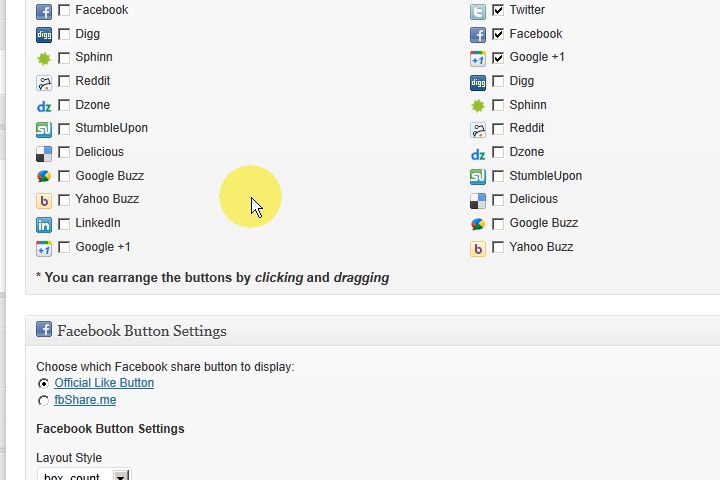
- Scroll to the call-to-action box settings: background #c9c8e6, solid #3e51a7 border, Posts and Pages ticked
scroll(down, 3)
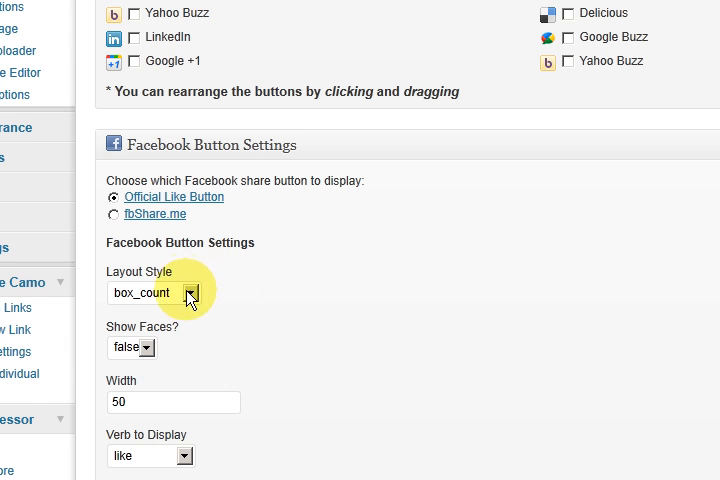
scroll(down, 3)
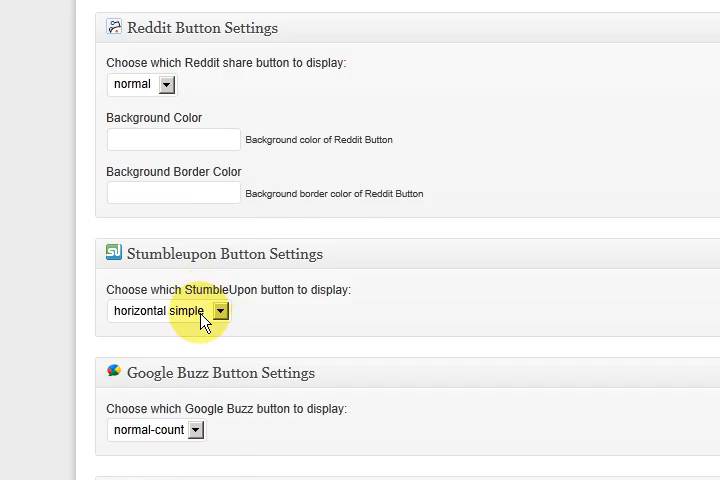
scroll(down, 3)
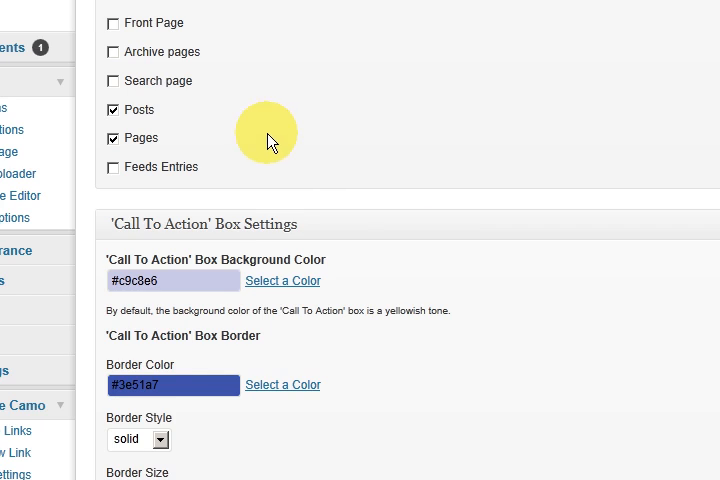
scroll(up, 3)
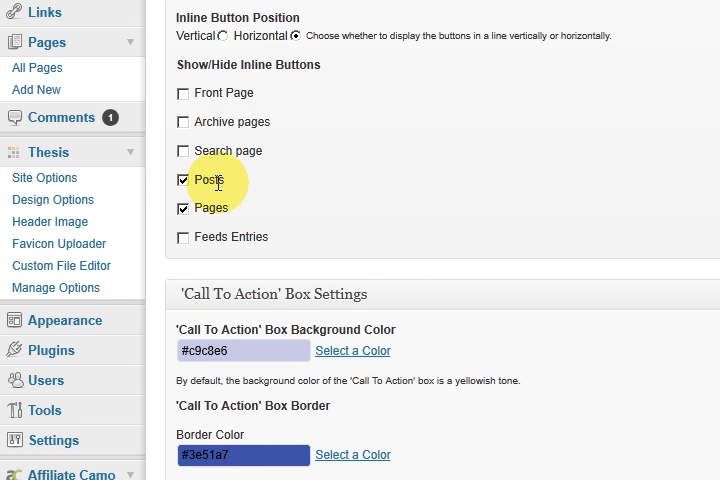
mouse_move(343, 207)
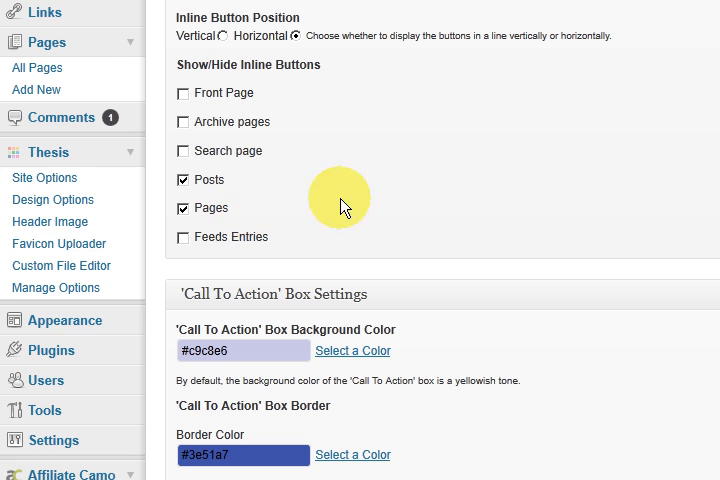
scroll(up, 3)
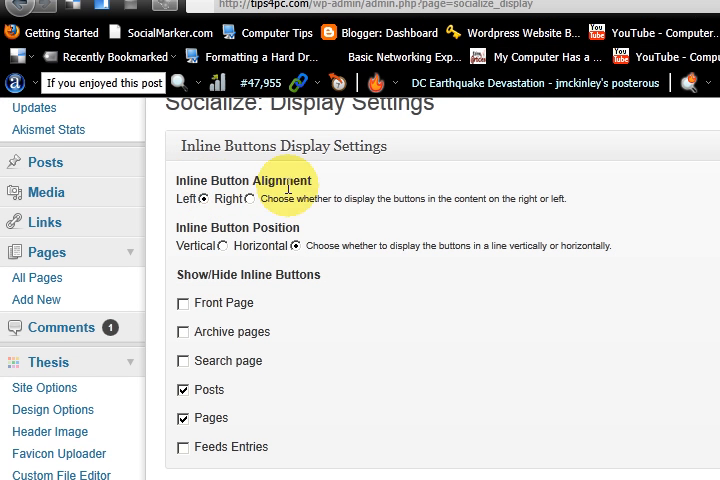
mouse_move(445, 290)
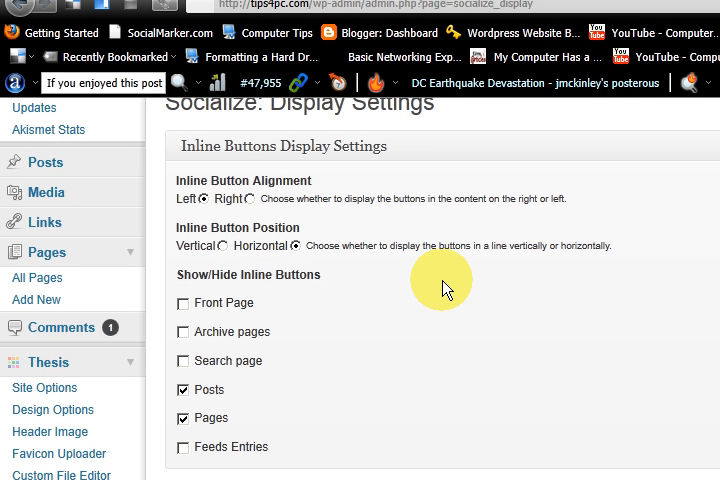
scroll(down, 3)
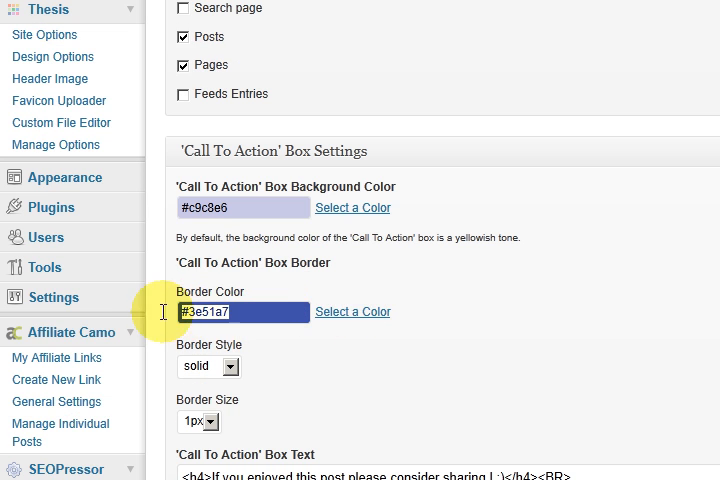
scroll(down, 3)
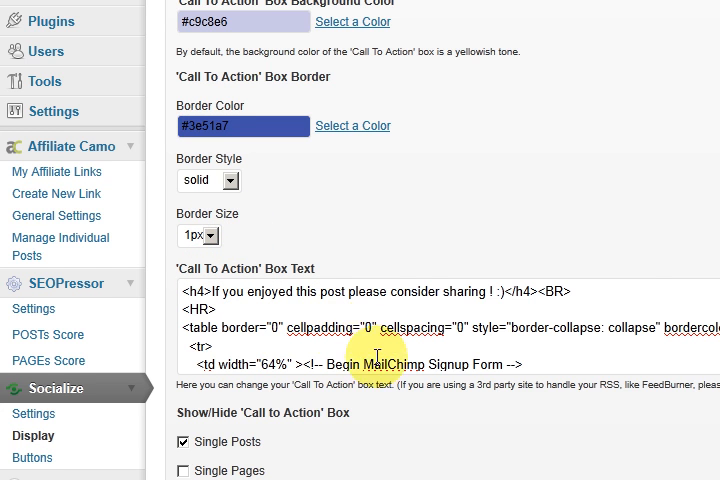
scroll(down, 3)
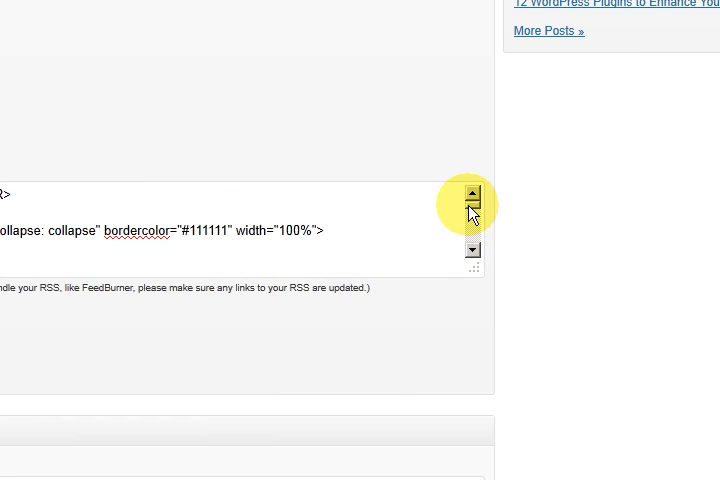
scroll(down, 3)
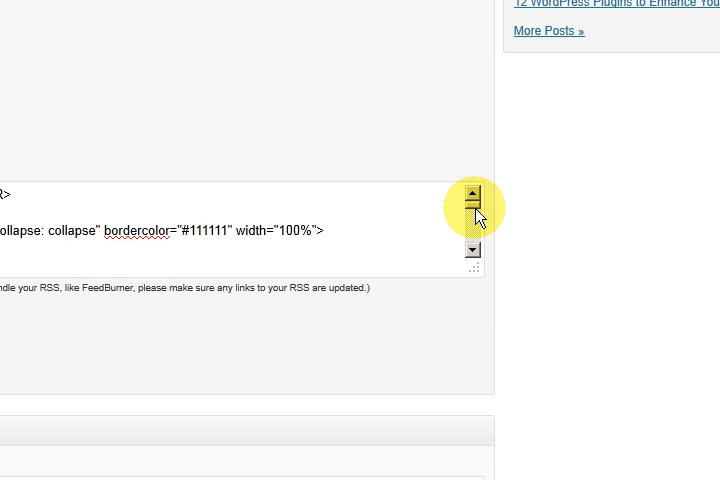
click(473, 250)
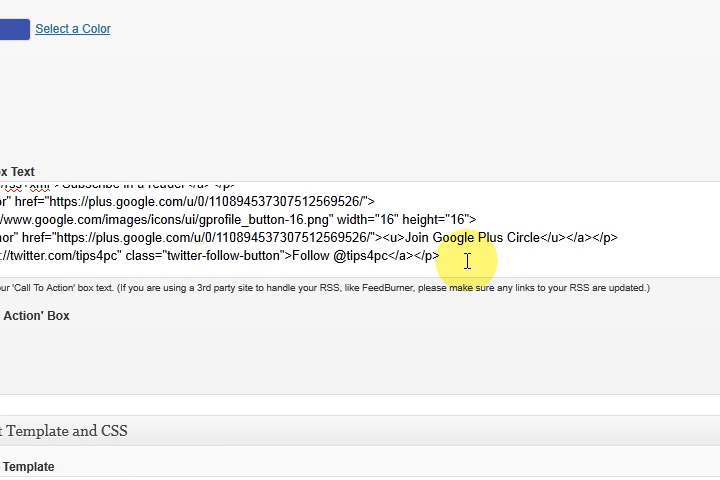
mouse_move(467, 255)
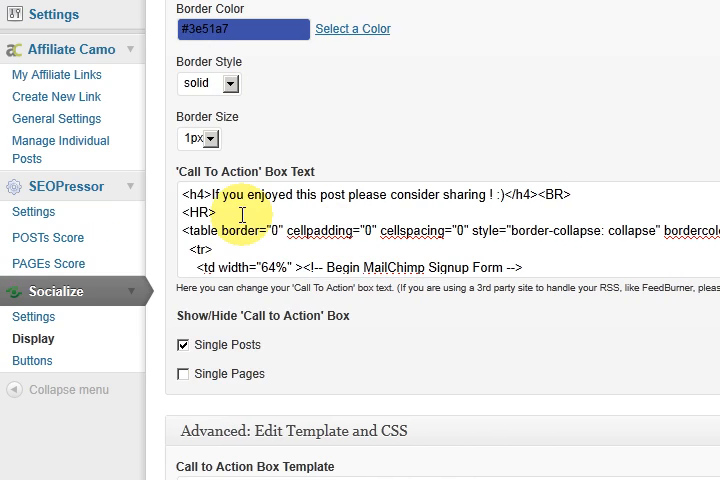
scroll(up, 3)
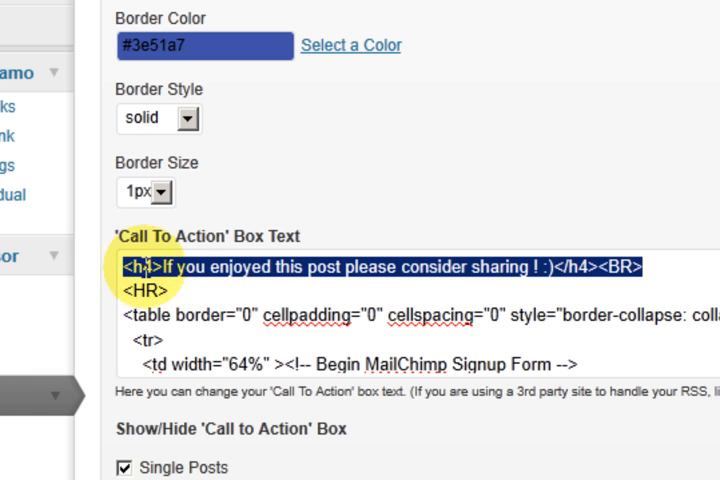
mouse_move(170, 293)
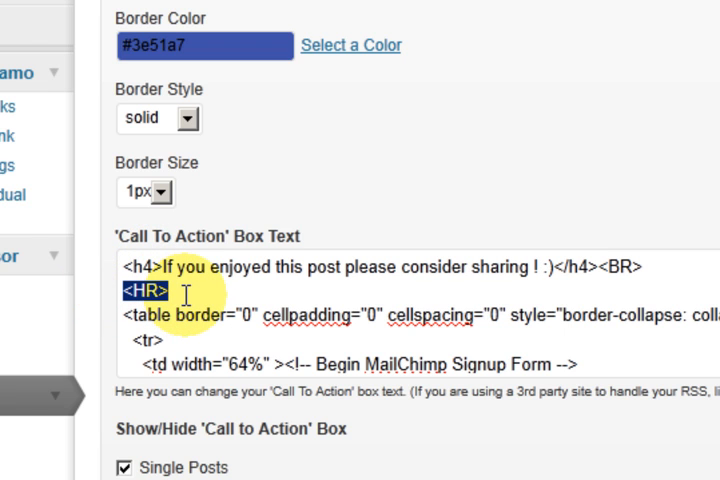
mouse_move(347, 290)
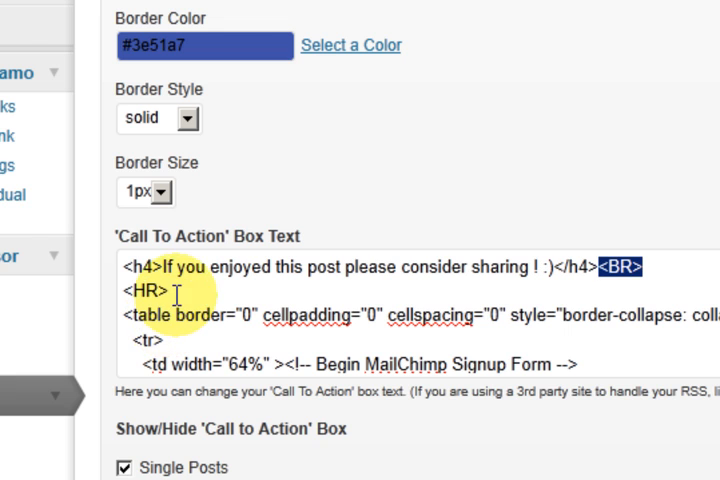
mouse_move(118, 312)
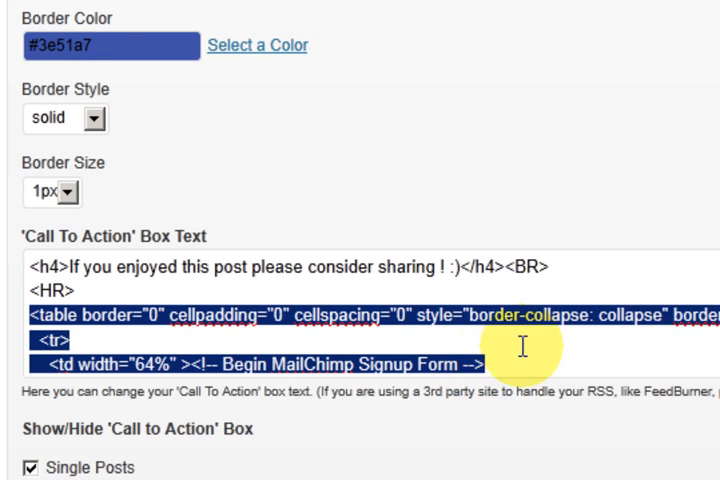
scroll(down, 3)
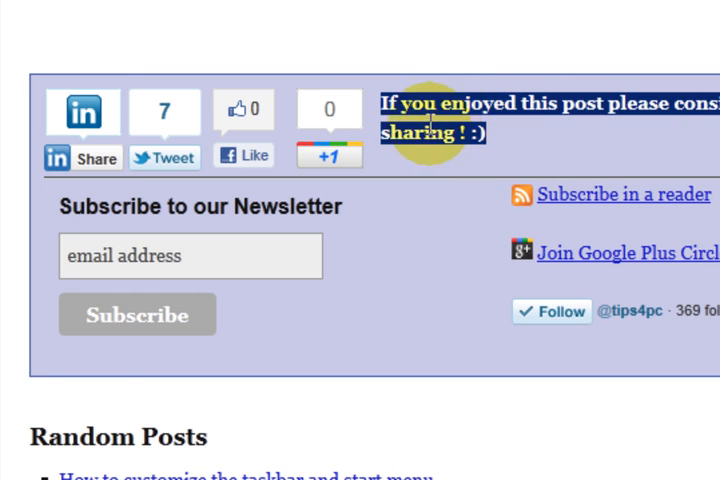
mouse_move(490, 145)
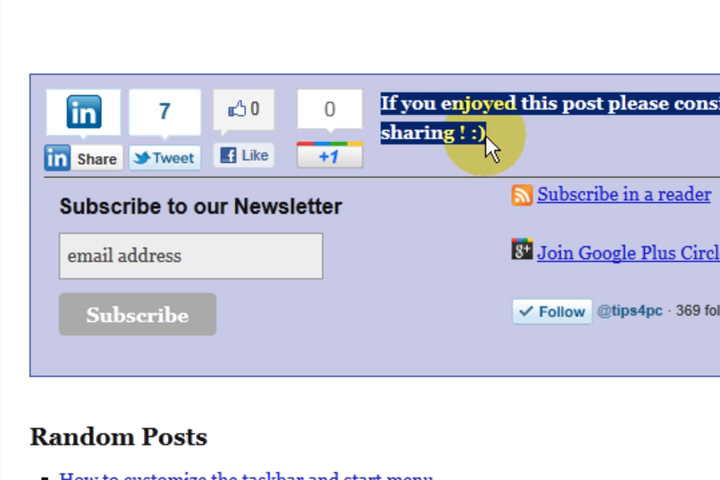
mouse_move(310, 248)
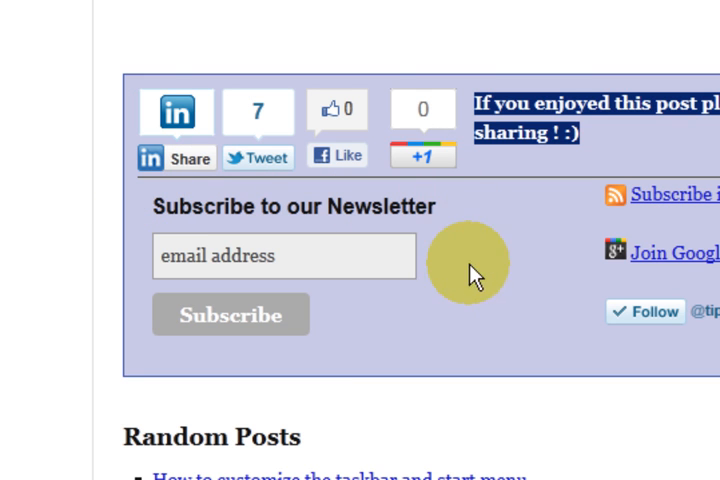
mouse_move(437, 210)
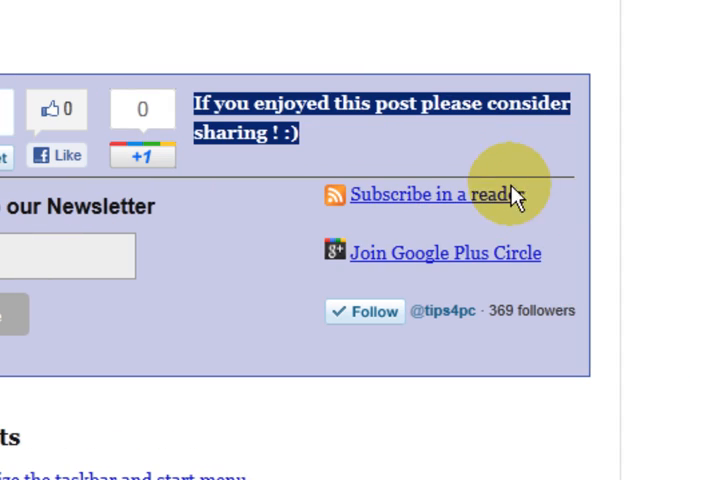
mouse_move(365, 355)
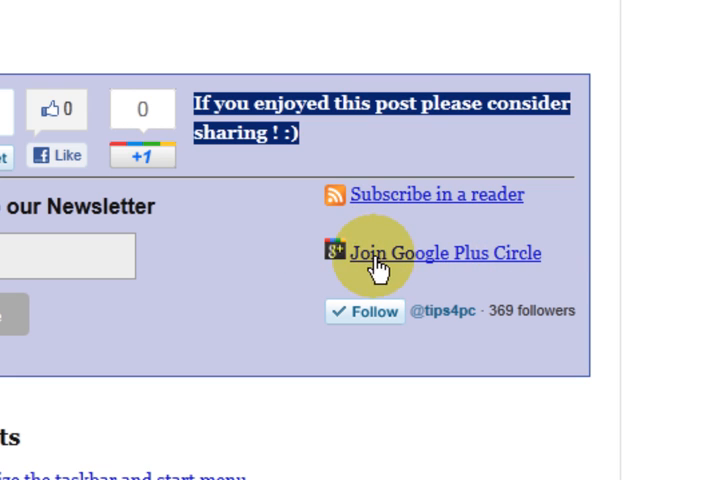
mouse_move(410, 263)
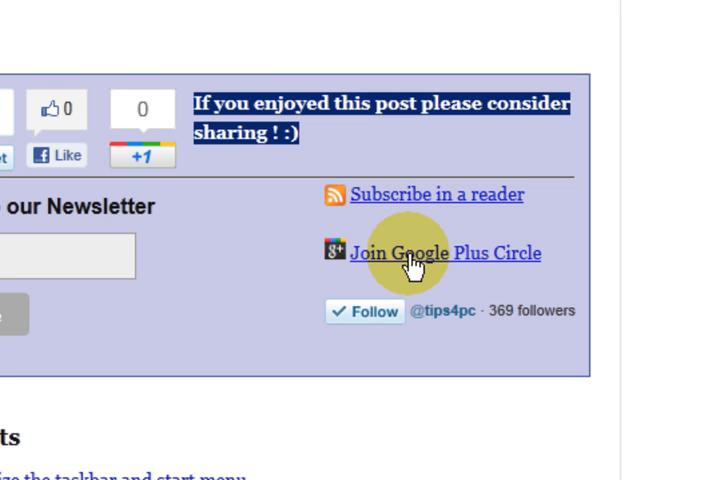
mouse_move(390, 220)
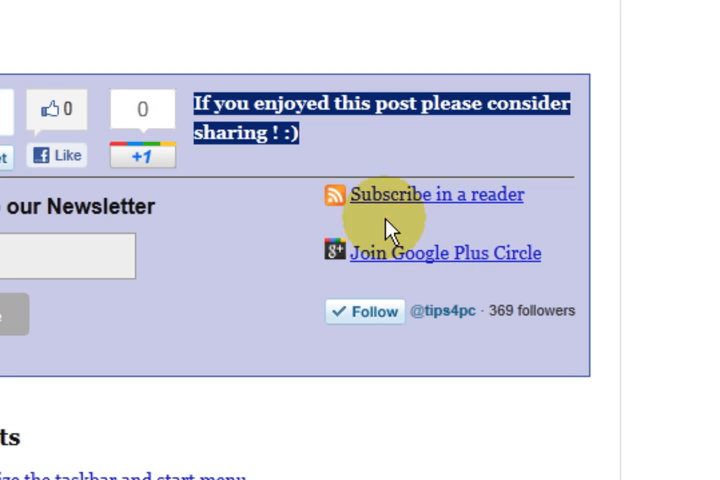
mouse_move(435, 205)
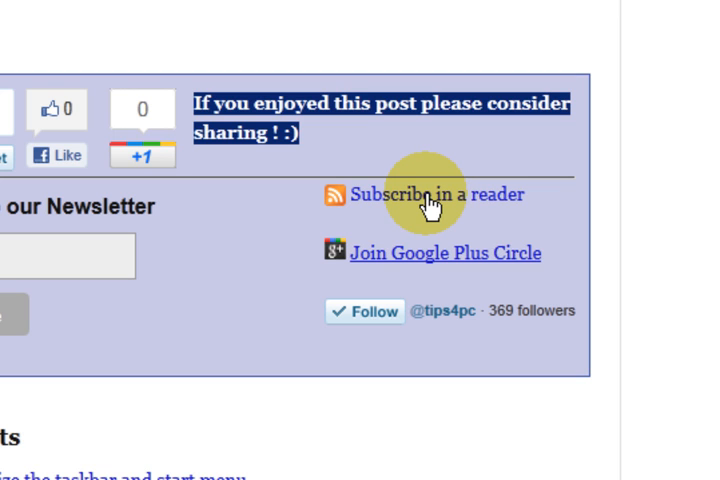
mouse_move(513, 232)
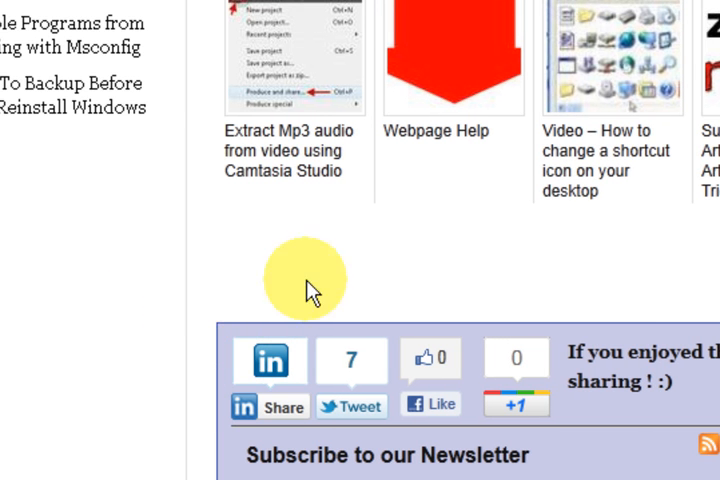
- Scroll a live tips4pc.com post down to its call-to-action box with subscribe and follow links
scroll(down, 3)
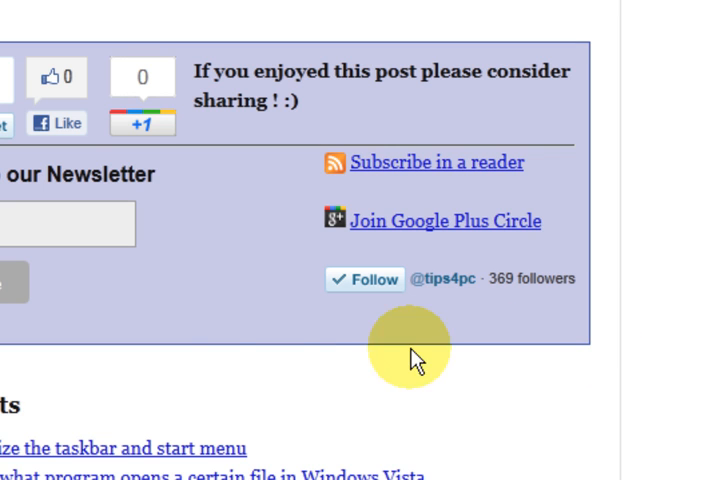